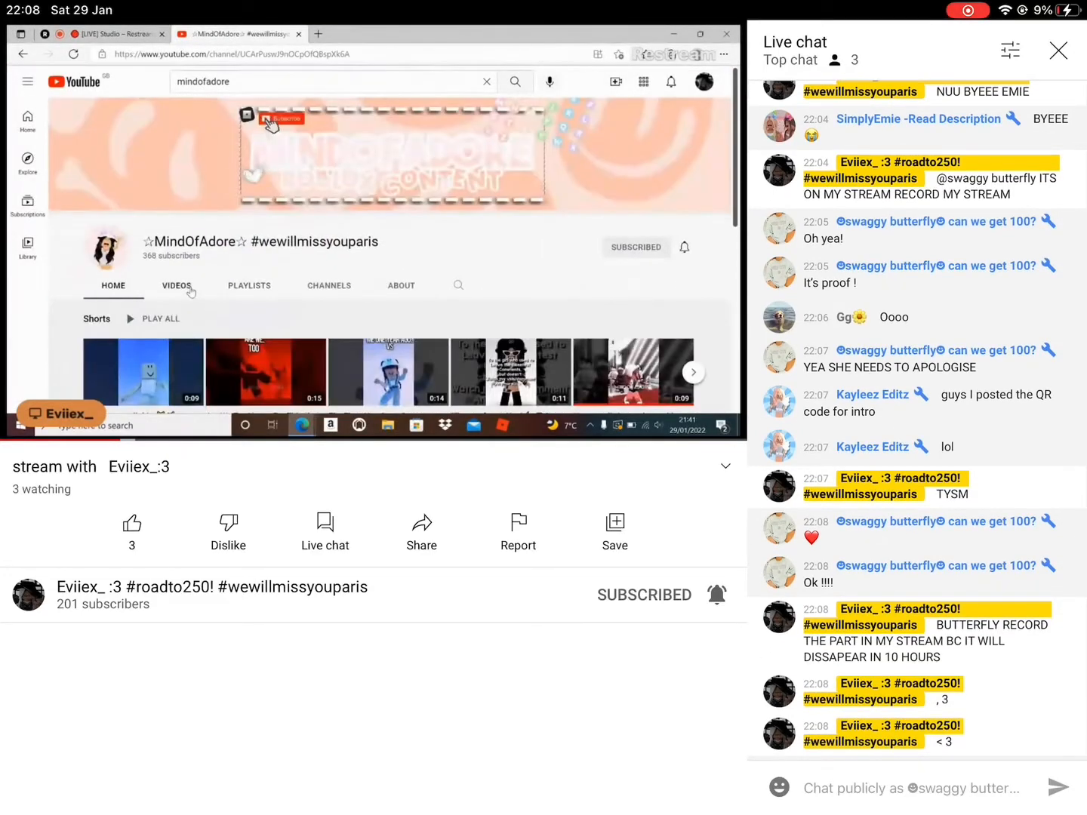
Go to the MindOfAdore channel's Videos list and scroll down to its uploads.
click(177, 285)
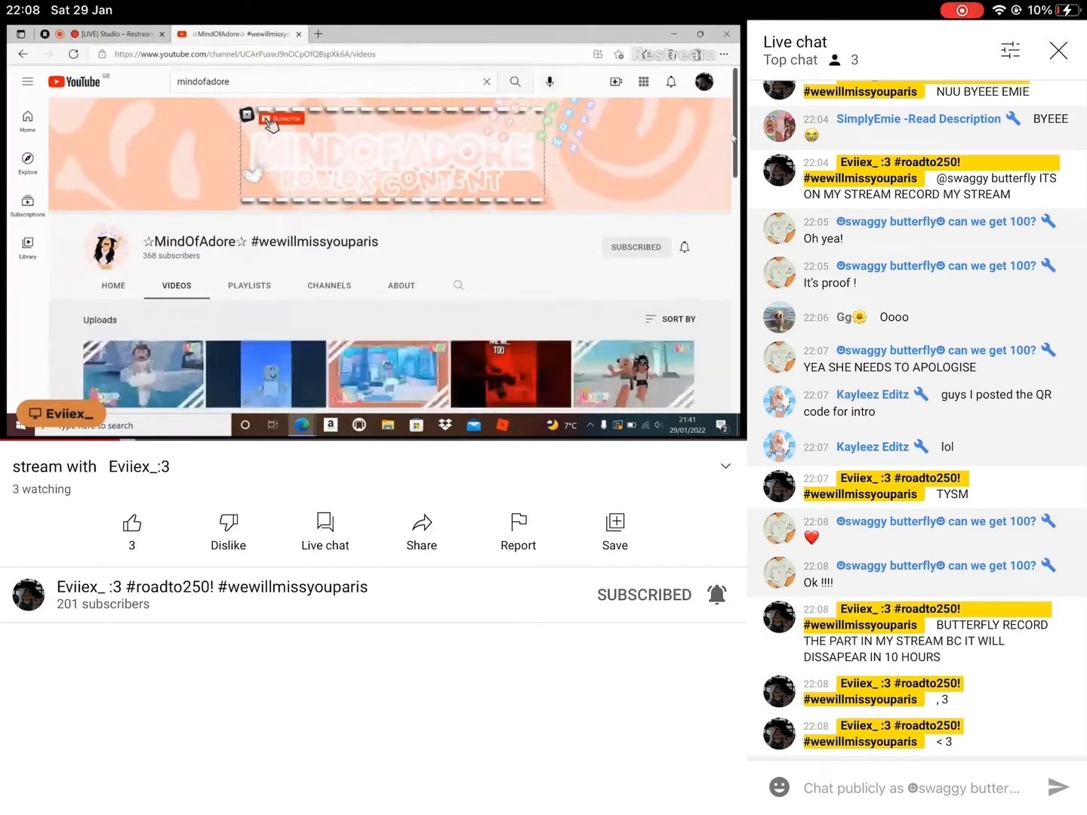
scroll(down, 3)
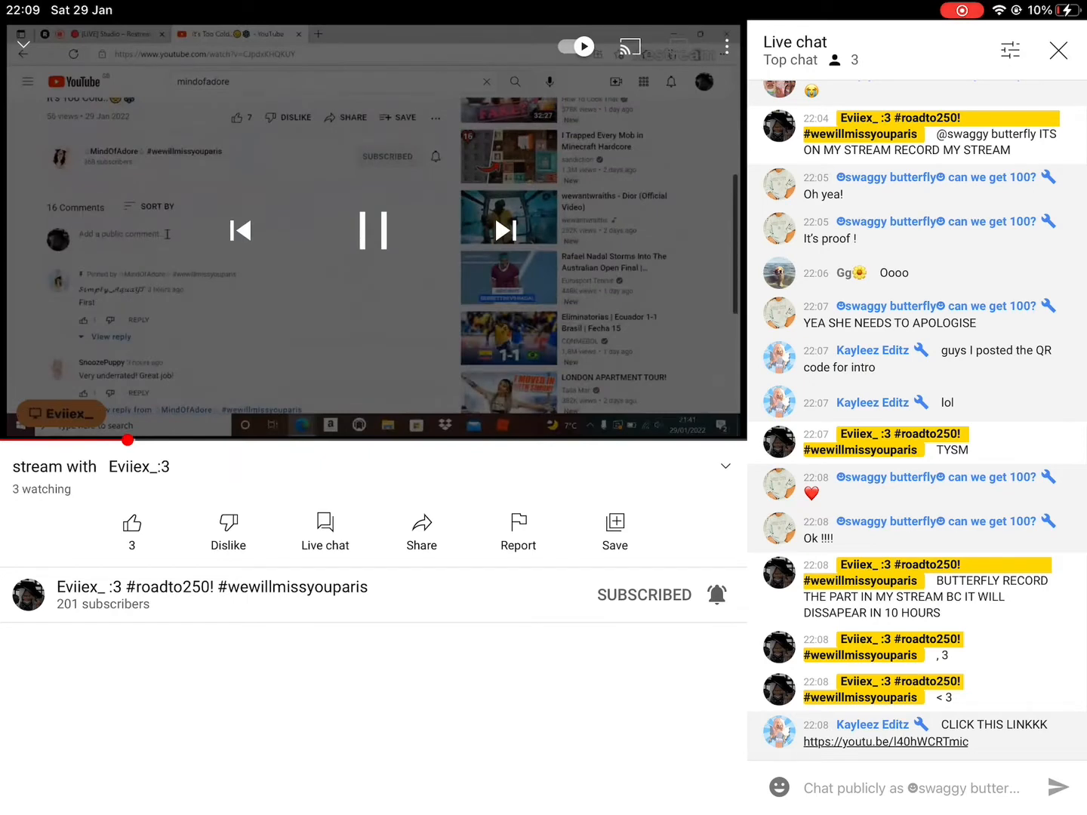
Expand the pinned comment's replies and start typing the reply 'ur a'.
click(136, 234)
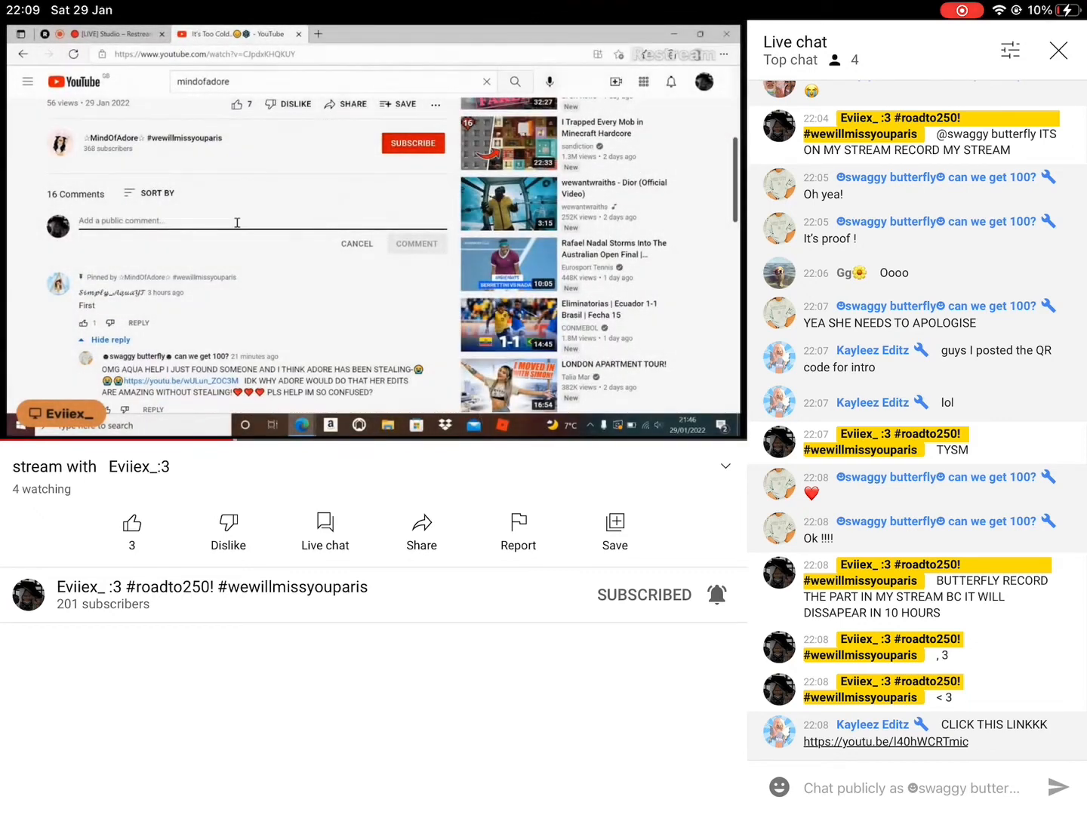
text(ur a)
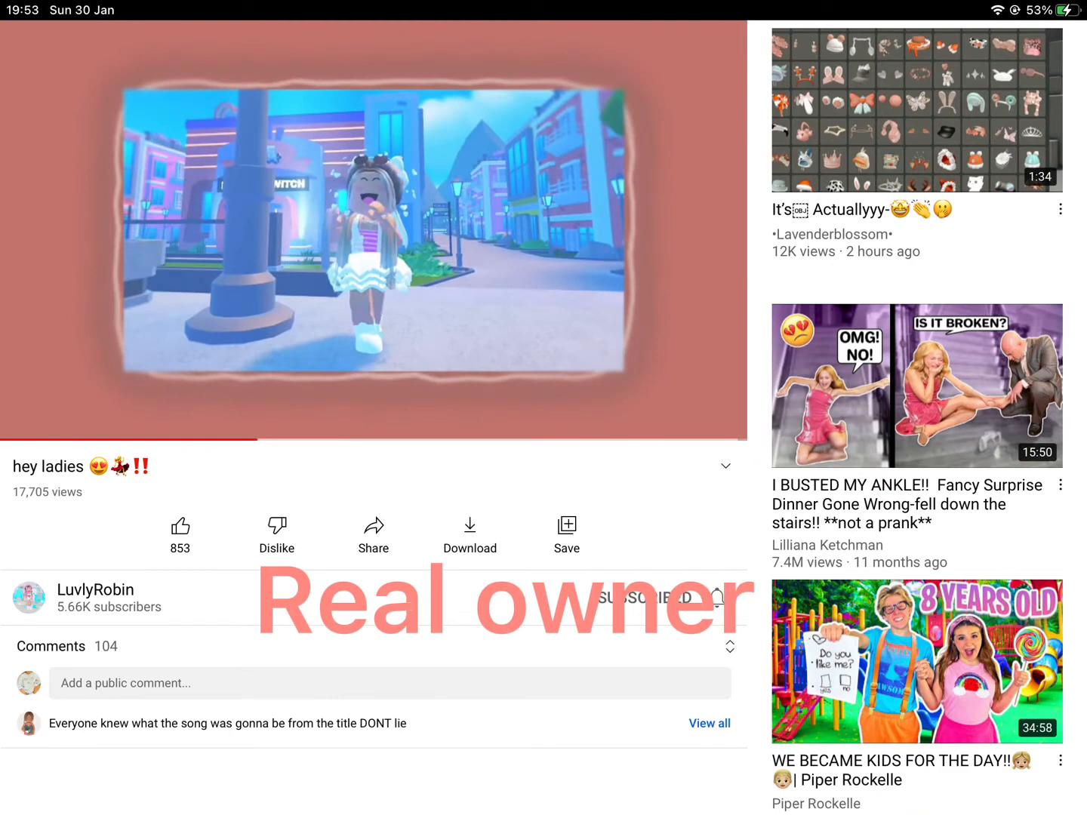
Select the LuvlyRobin video "hey ladies" to show the original creator's upload.
click(643, 598)
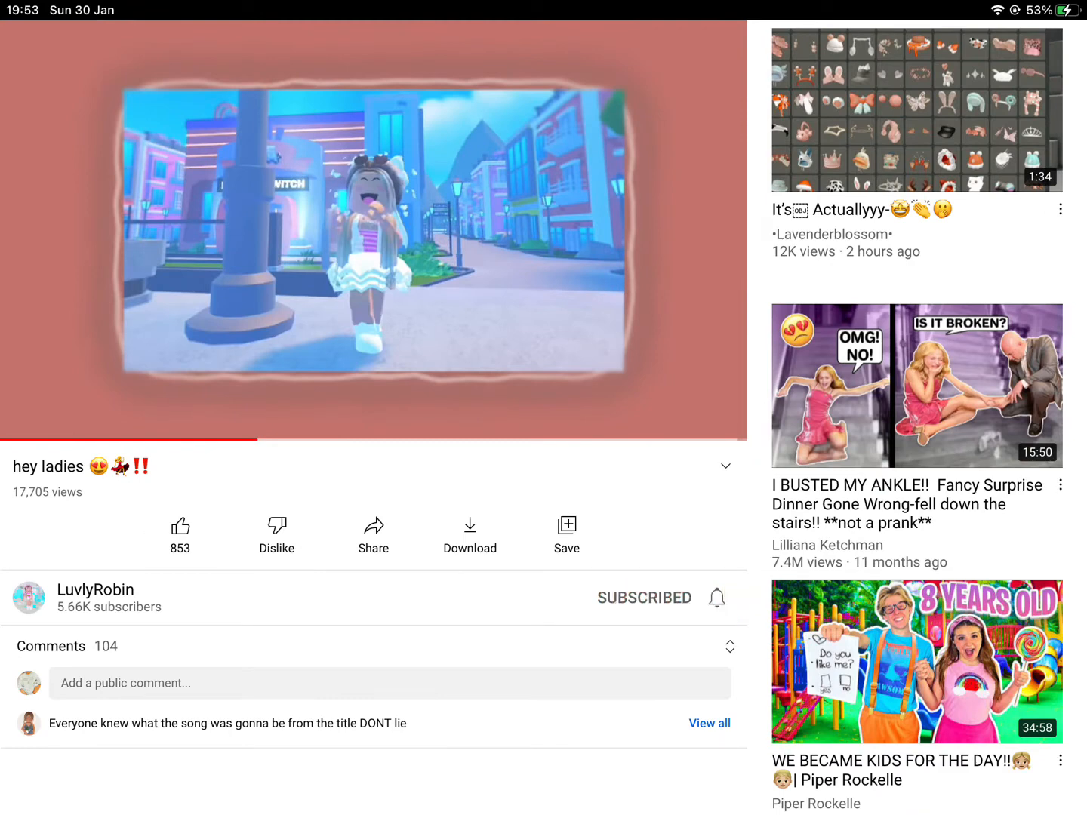